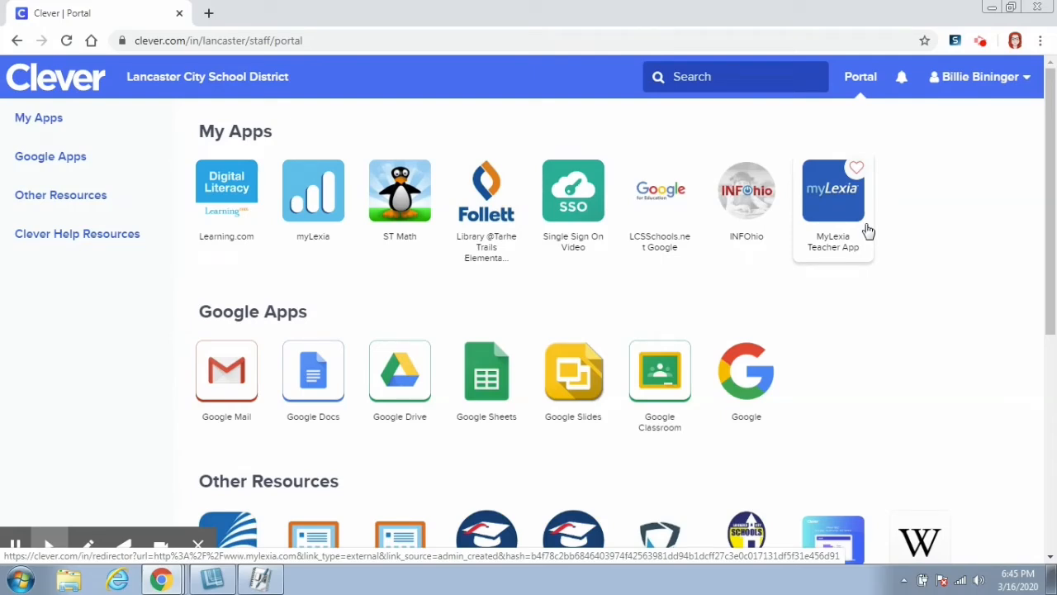
mouse_move(595, 304)
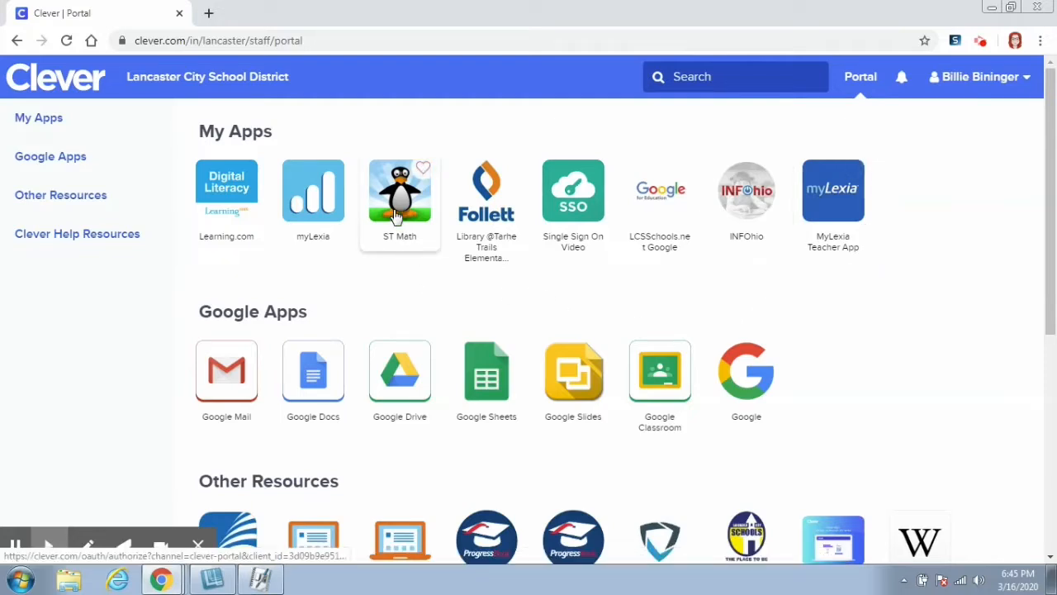
- Click the ST Math tile in Clever to open its dashboard in a new tab
click(399, 191)
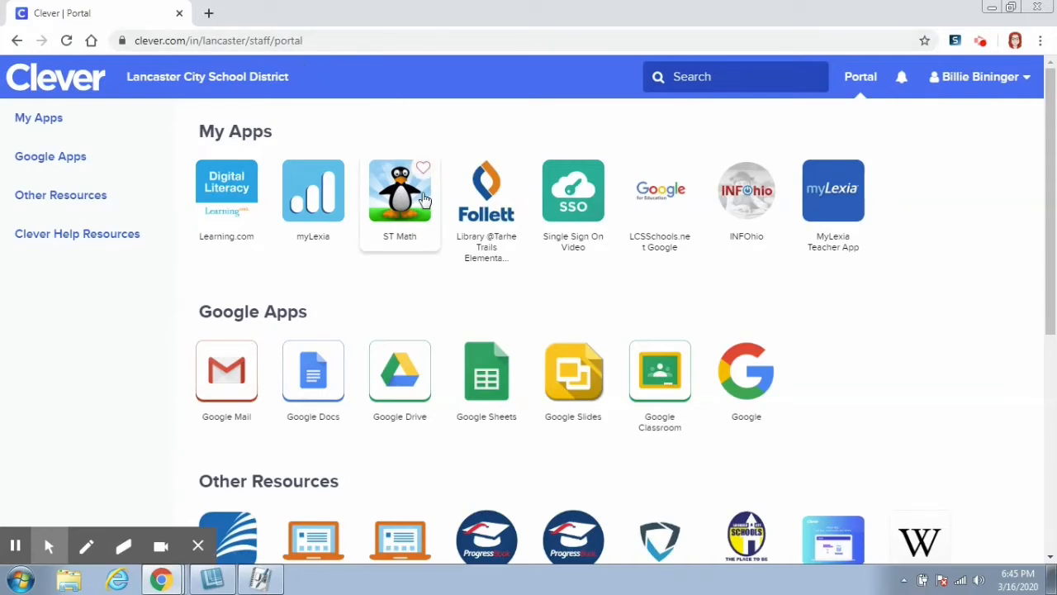
mouse_move(400, 203)
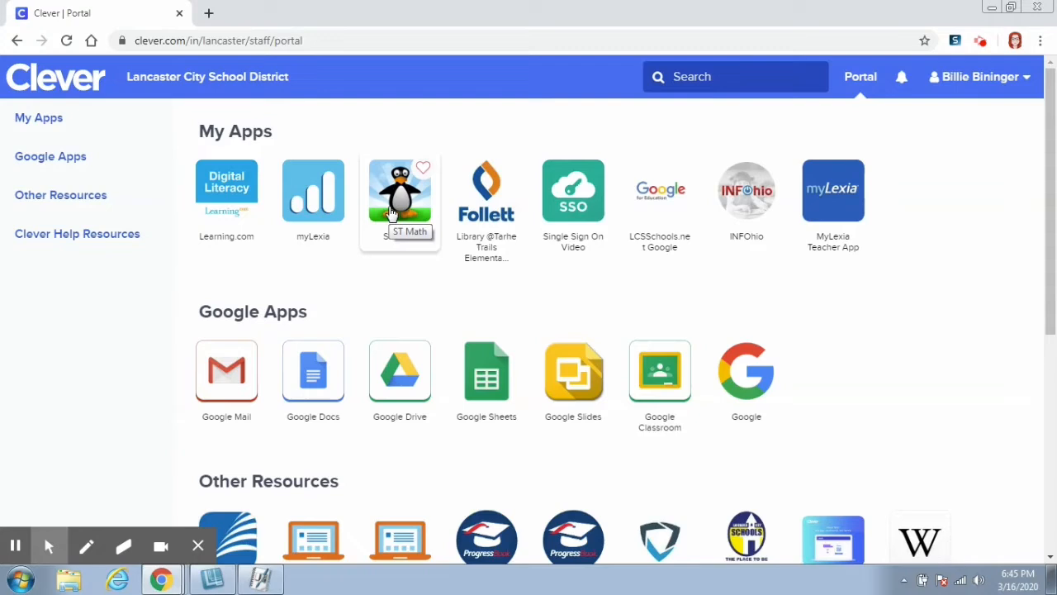
mouse_move(428, 289)
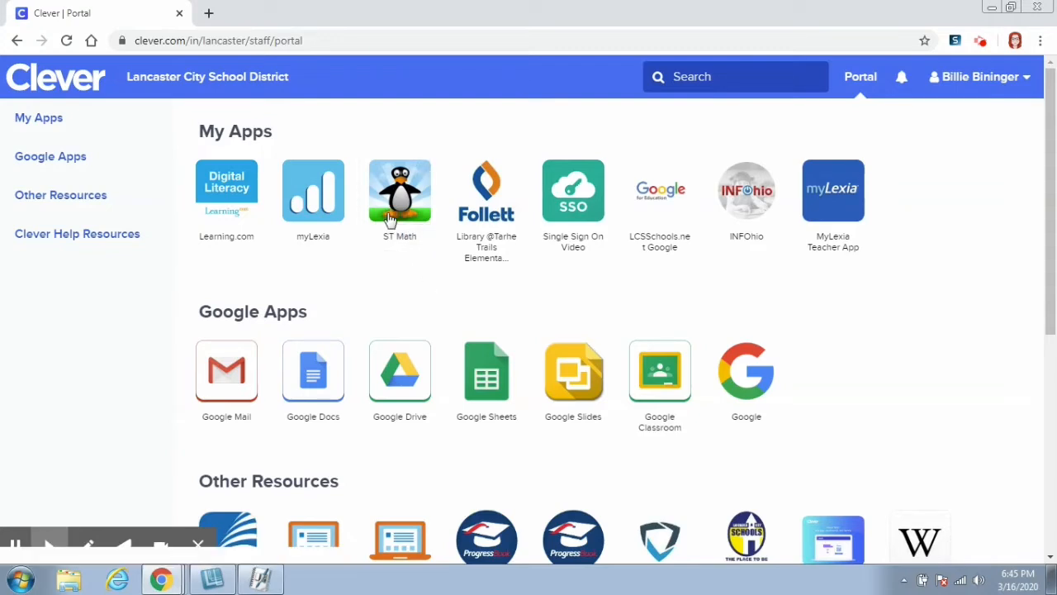
click(400, 191)
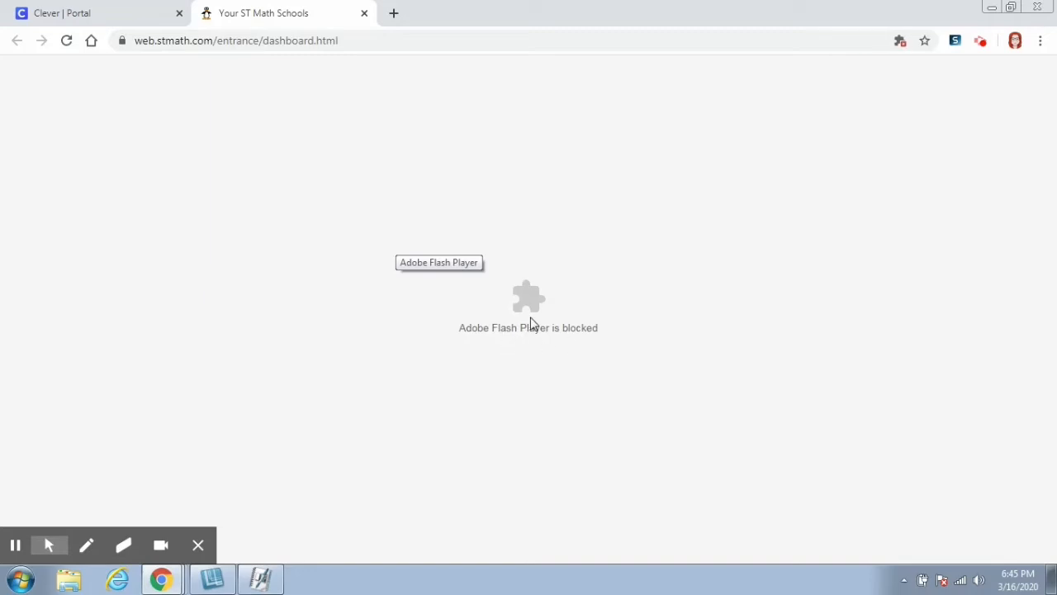
mouse_move(527, 295)
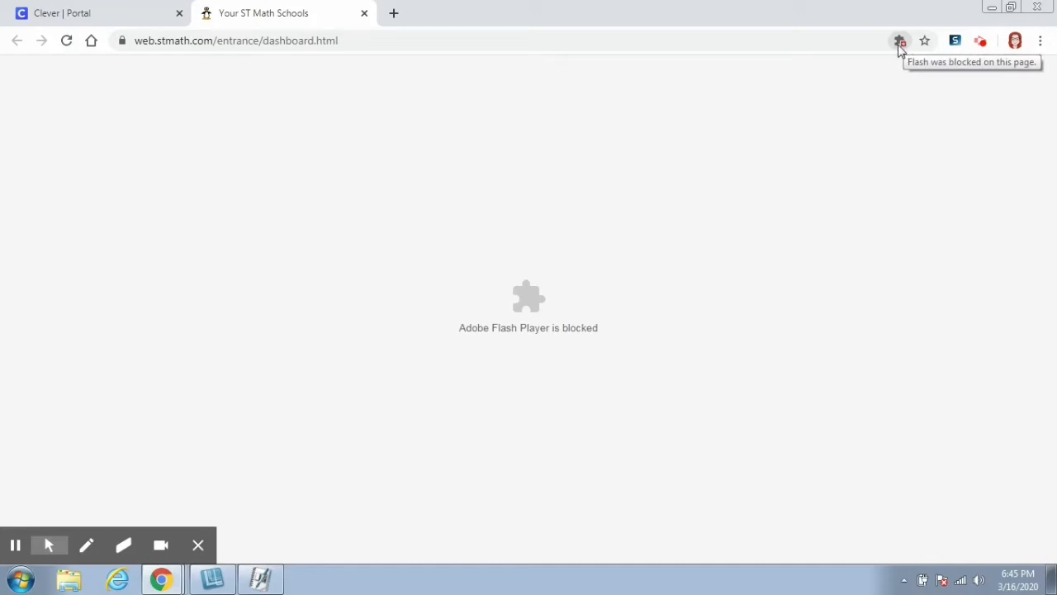
- Open the blocked-Flash notice in the address bar and go to Flash site settings
click(899, 41)
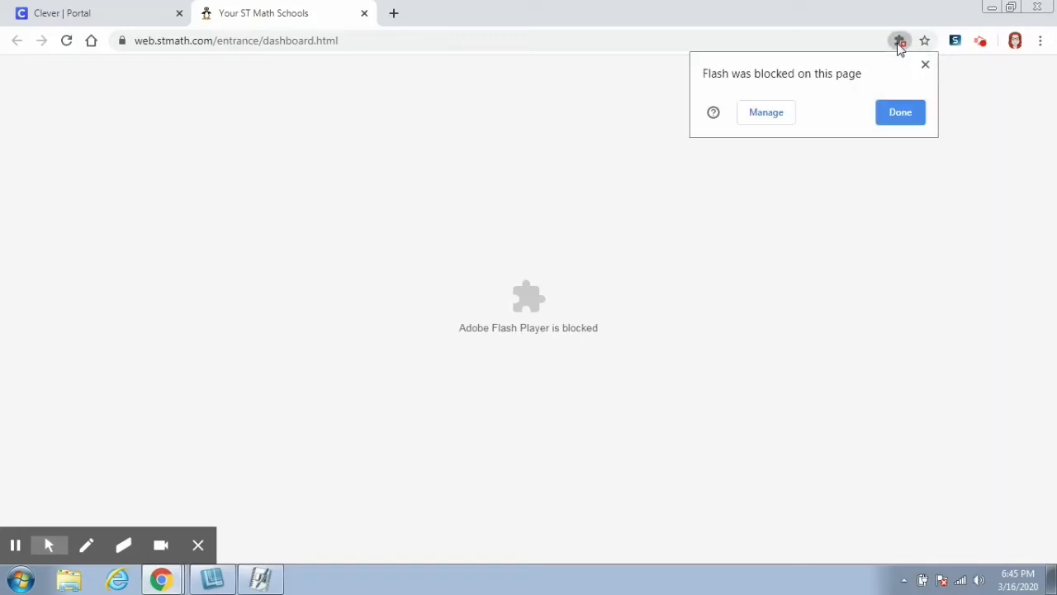
mouse_move(805, 92)
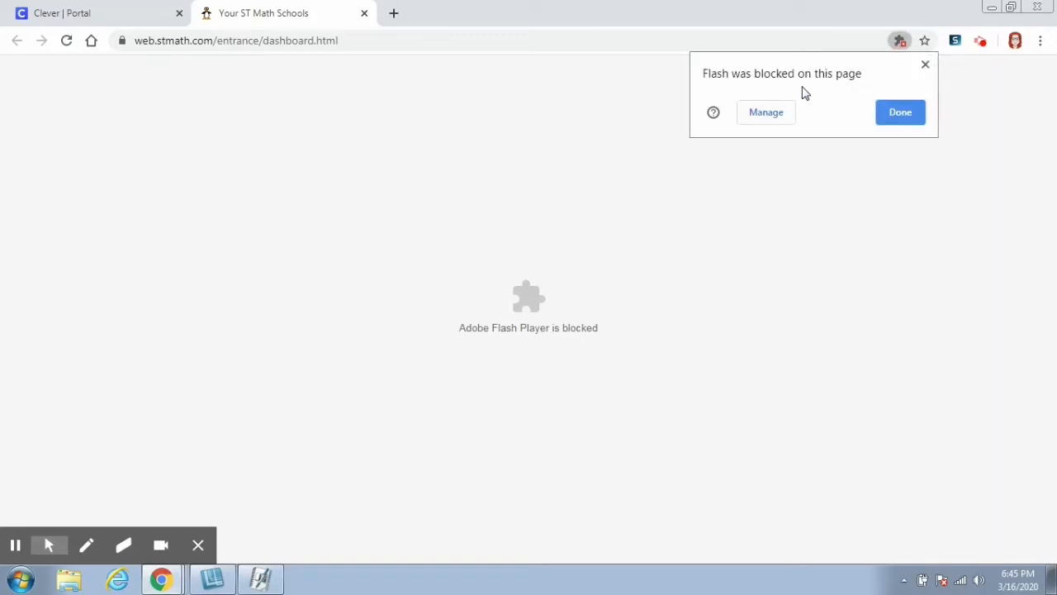
mouse_move(817, 105)
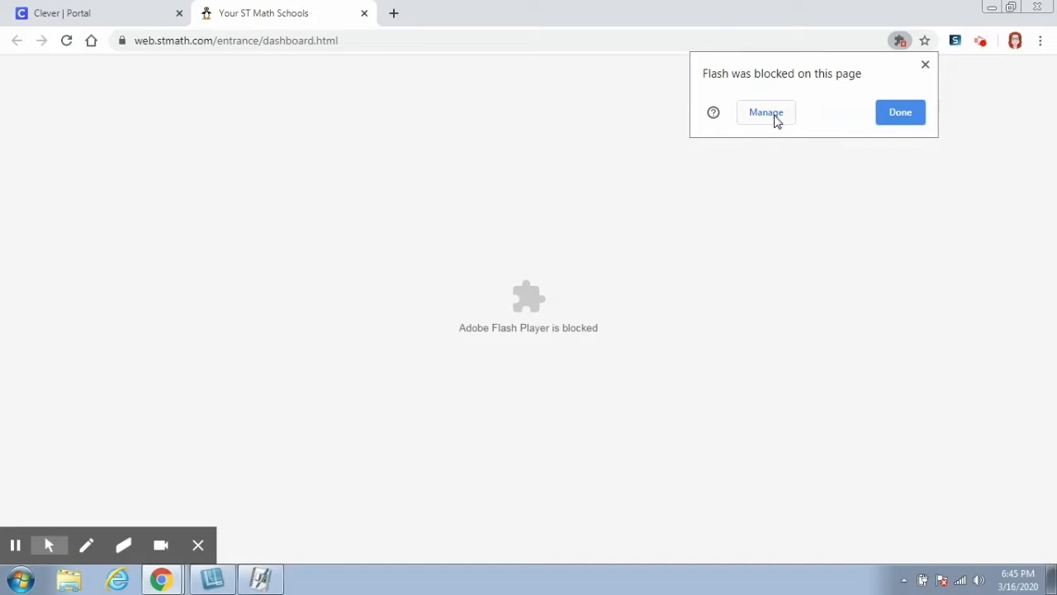
click(765, 113)
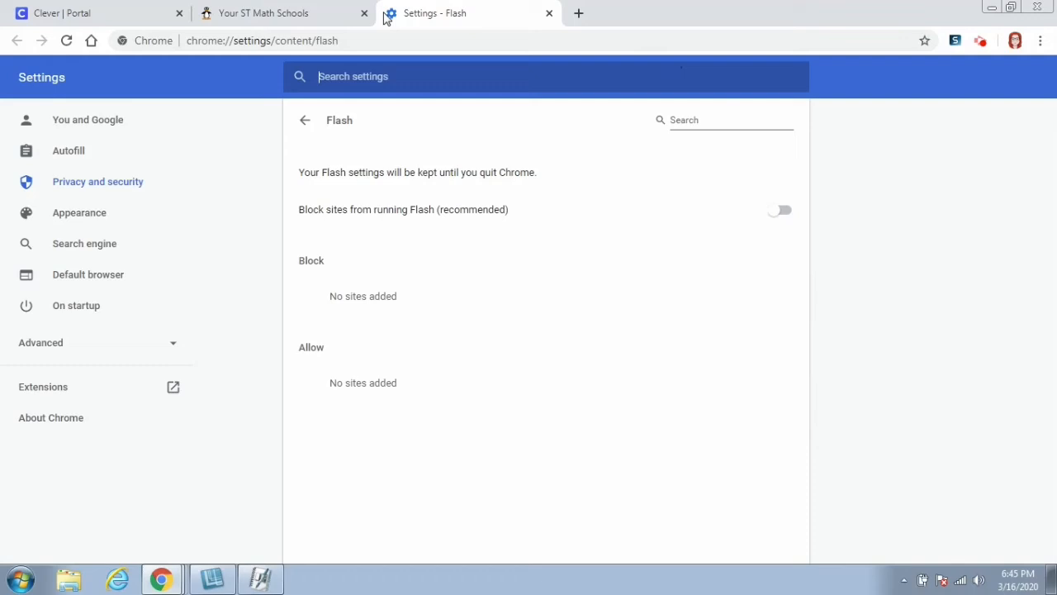
mouse_move(464, 231)
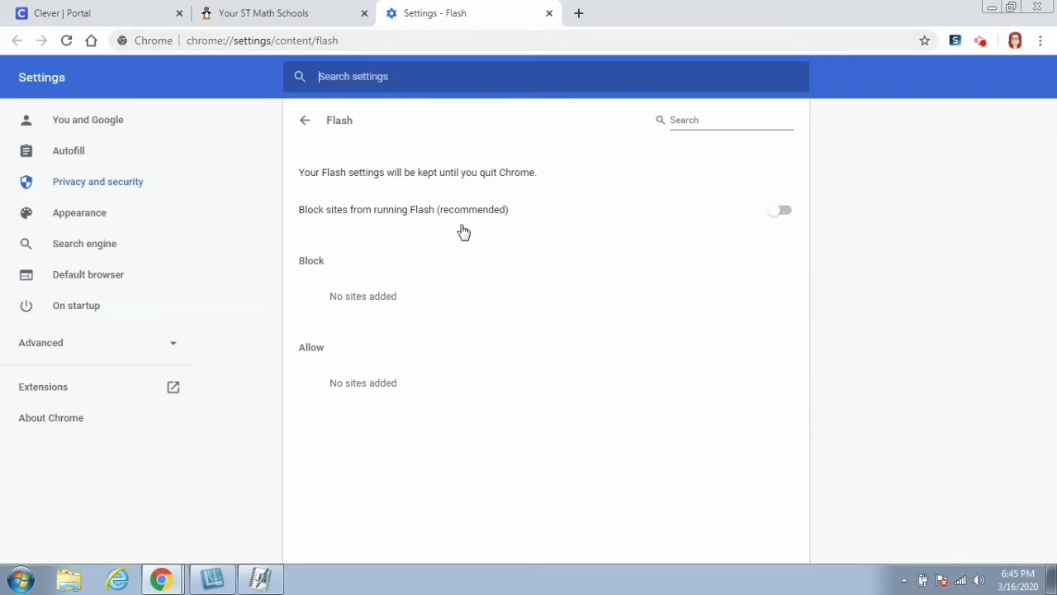
mouse_move(632, 220)
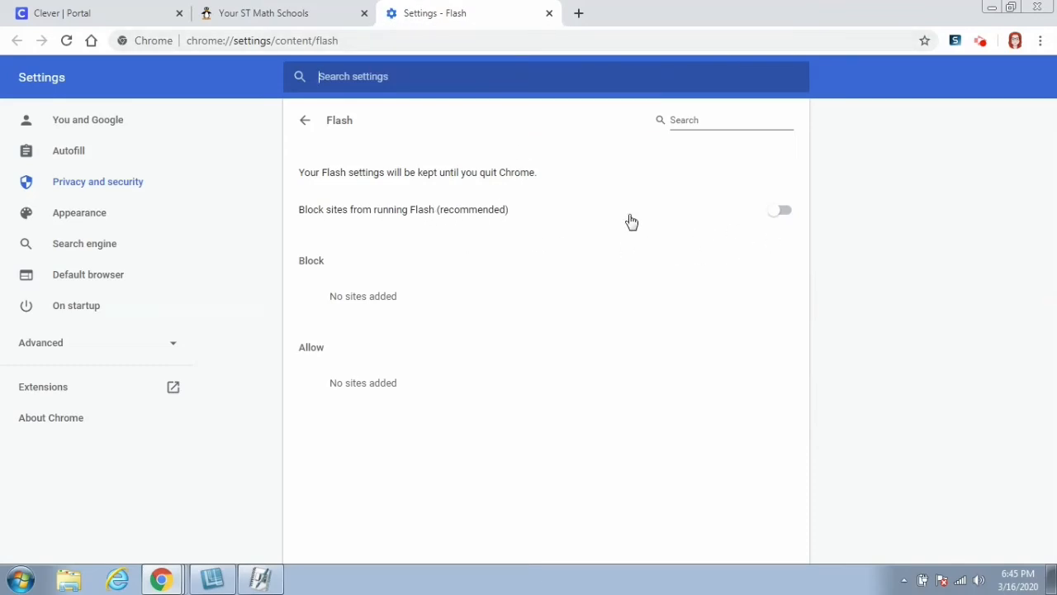
mouse_move(320, 219)
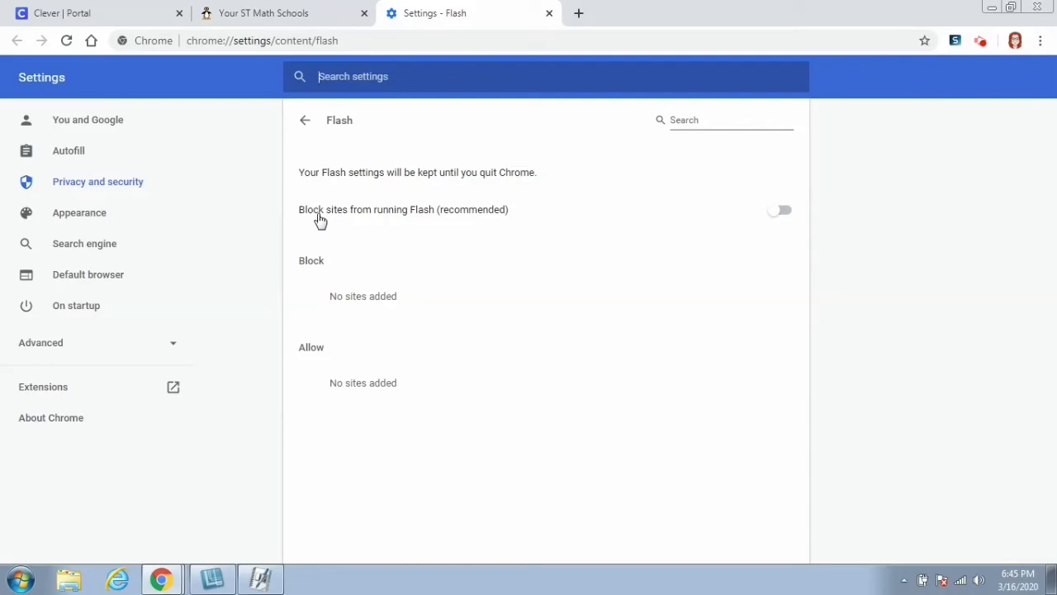
mouse_move(863, 262)
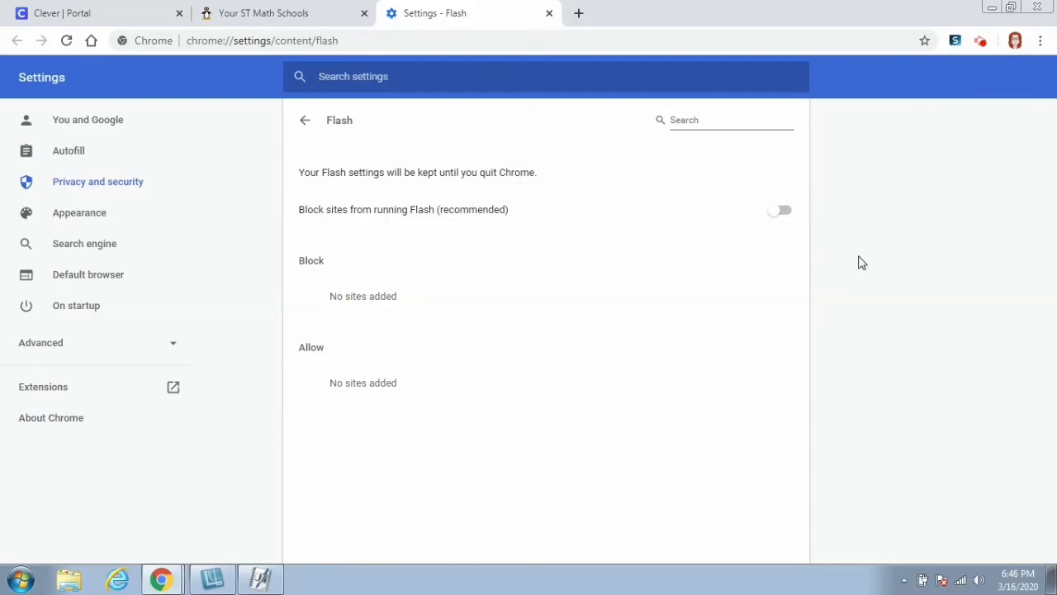
- Switch Chrome's Flash setting from blocking sites to Ask first
click(780, 210)
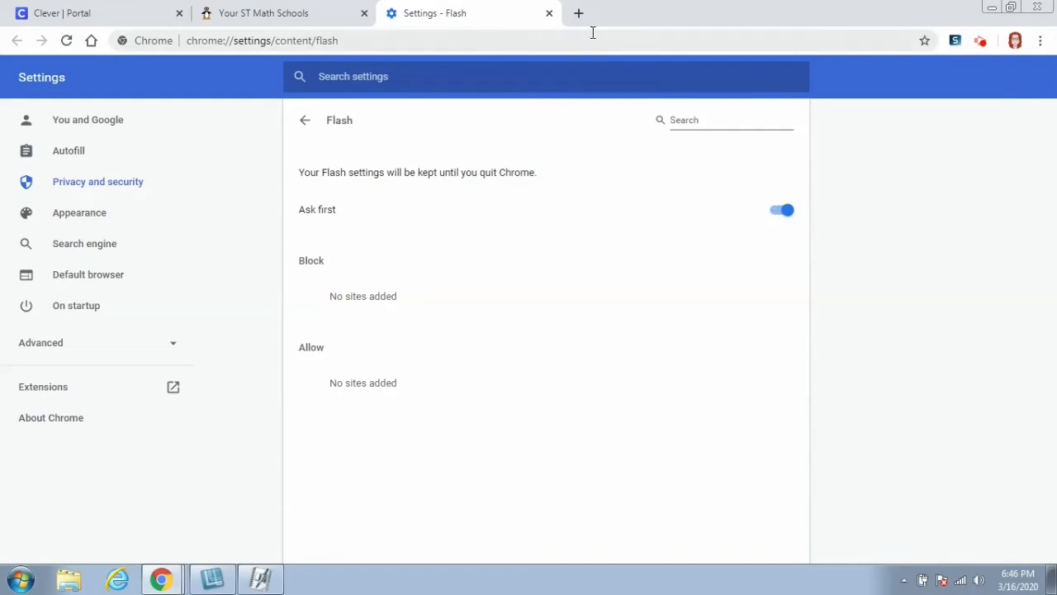
mouse_move(549, 13)
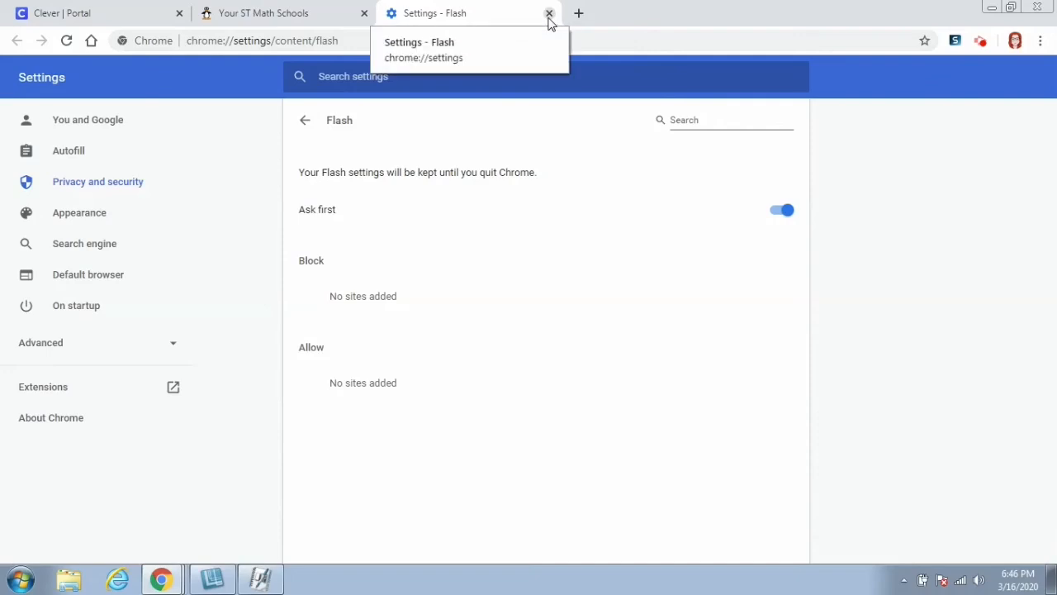
- Close the settings tab and allow web.stmath.com to run Adobe Flash Player
click(549, 13)
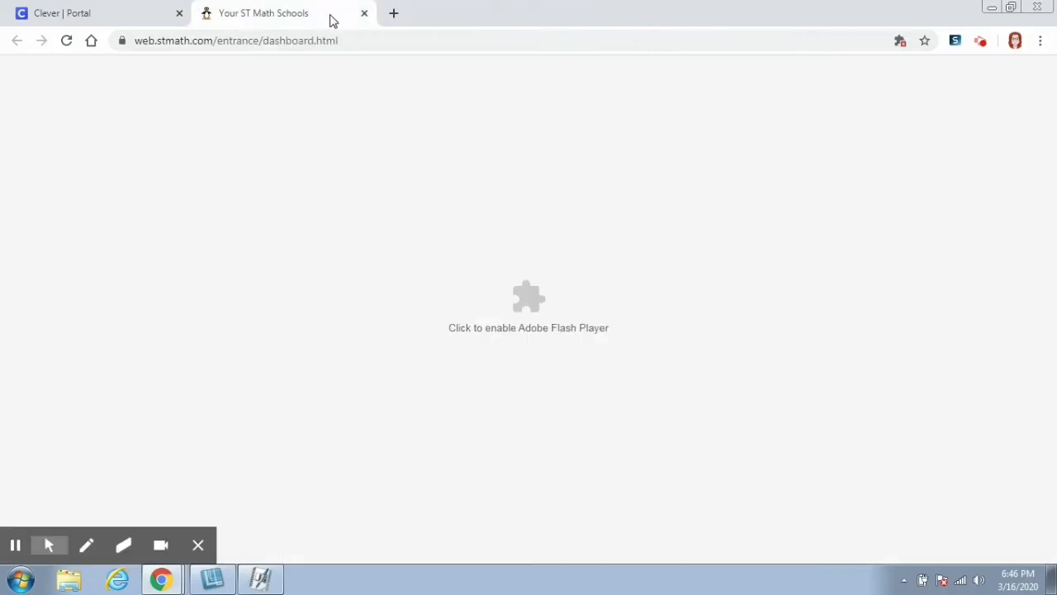
mouse_move(533, 281)
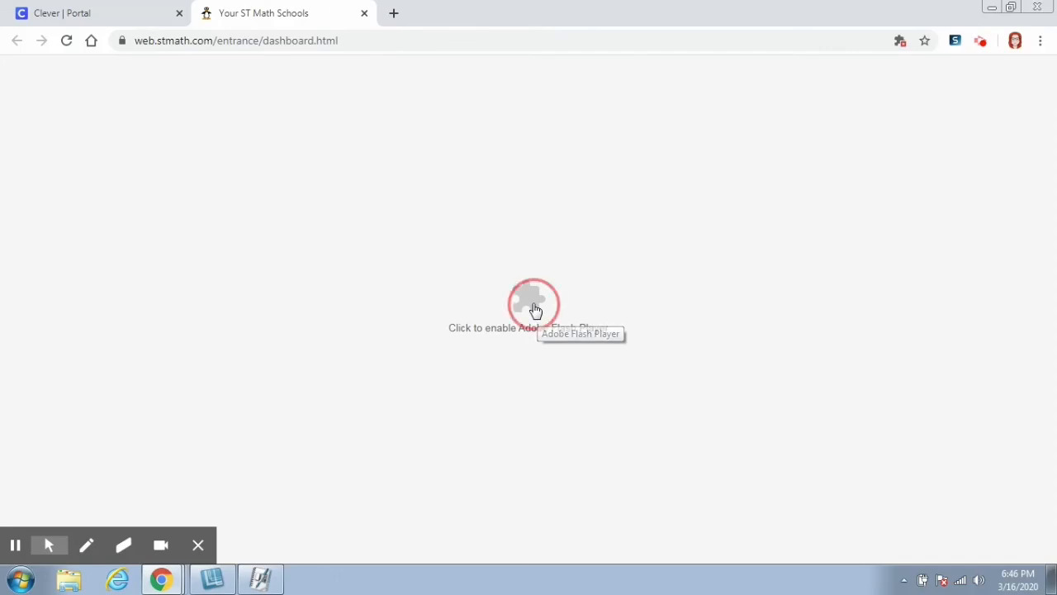
click(535, 305)
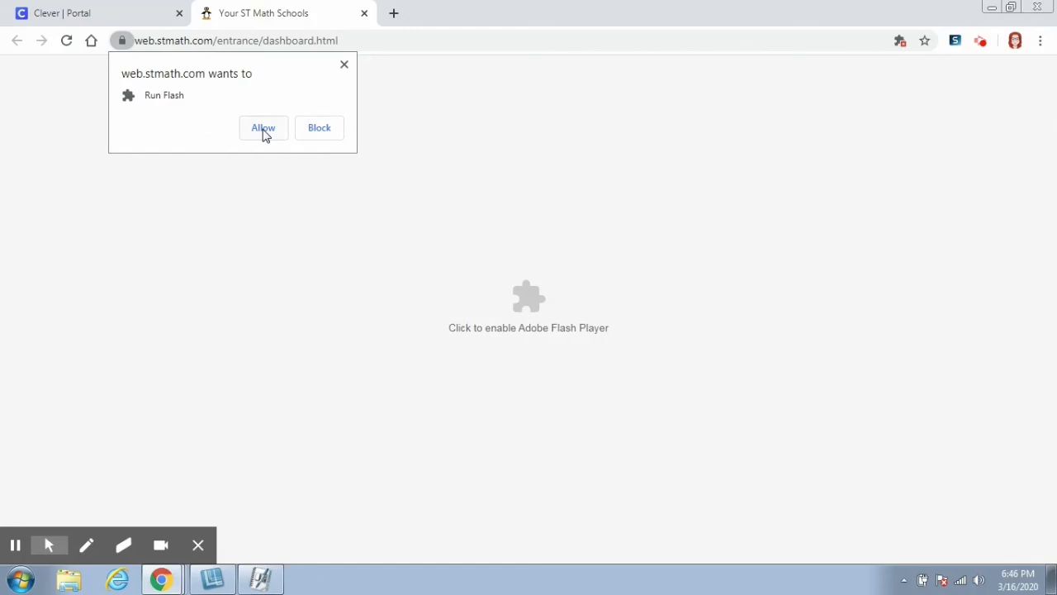
click(263, 127)
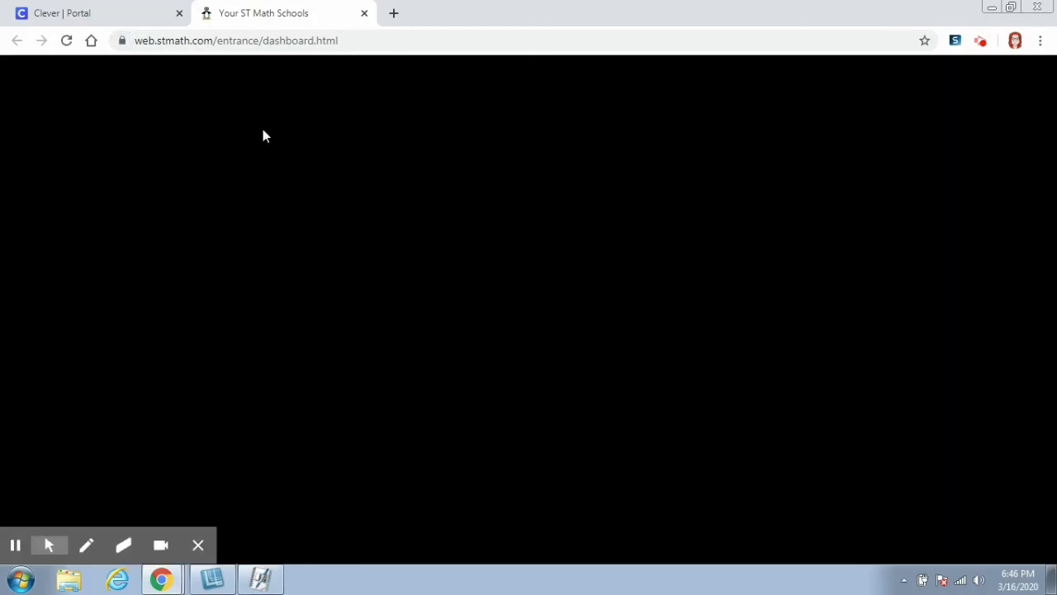